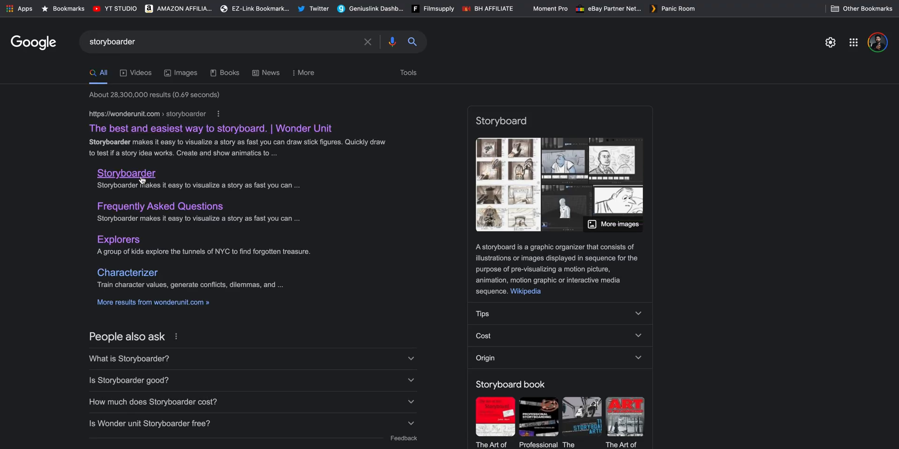
Step: Open the Storyboarder product page from the wonderunit.com search result
{"action": "left_click", "coordinate": [125, 173]}
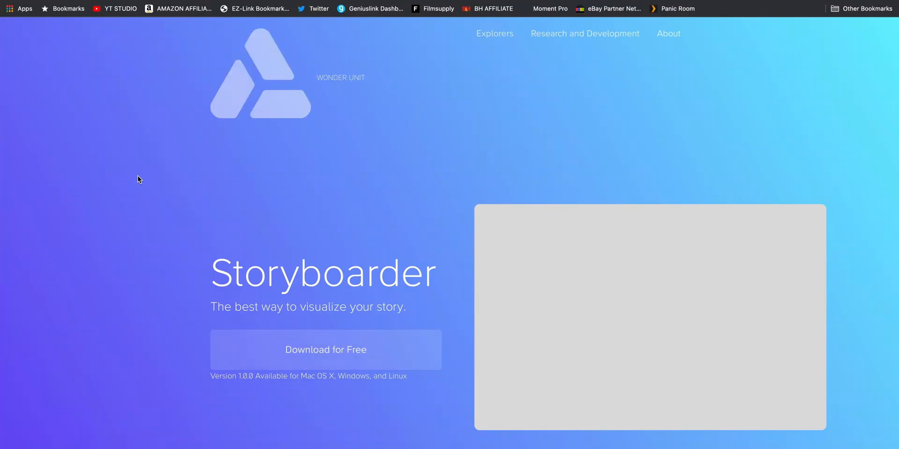
{"action": "scroll", "scroll_direction": "down", "scroll_amount": 3}
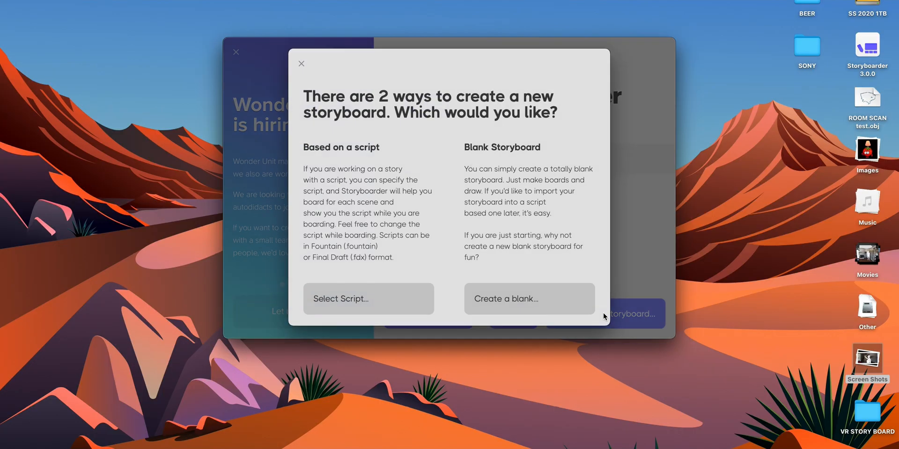
Step: Start a blank storyboard, choose its aspect ratio, and save the new project
{"action": "left_click", "coordinate": [529, 300]}
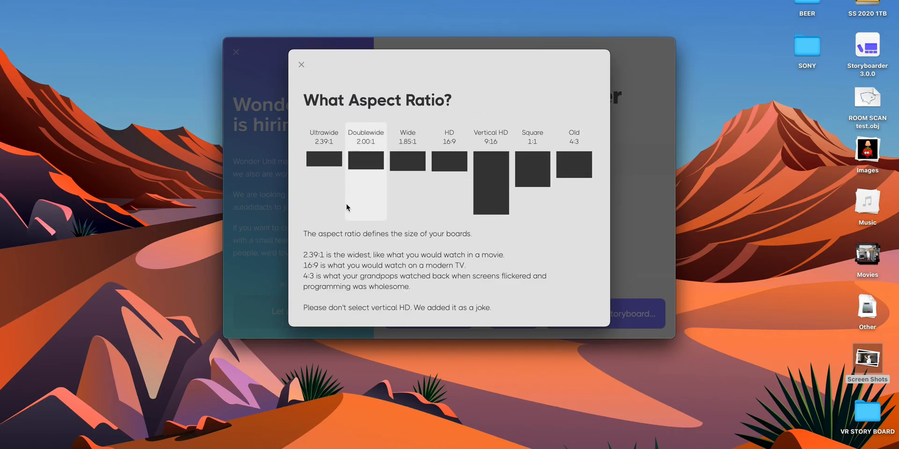
{"action": "left_click", "coordinate": [302, 64]}
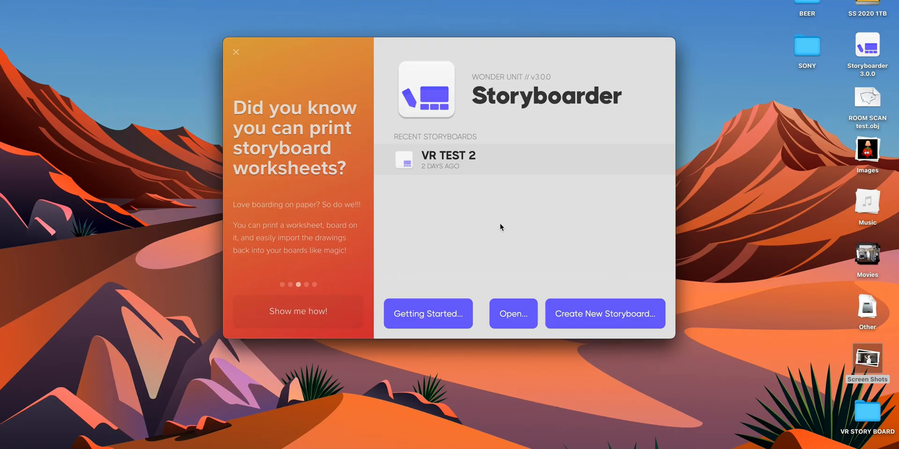
{"action": "left_click", "coordinate": [605, 313]}
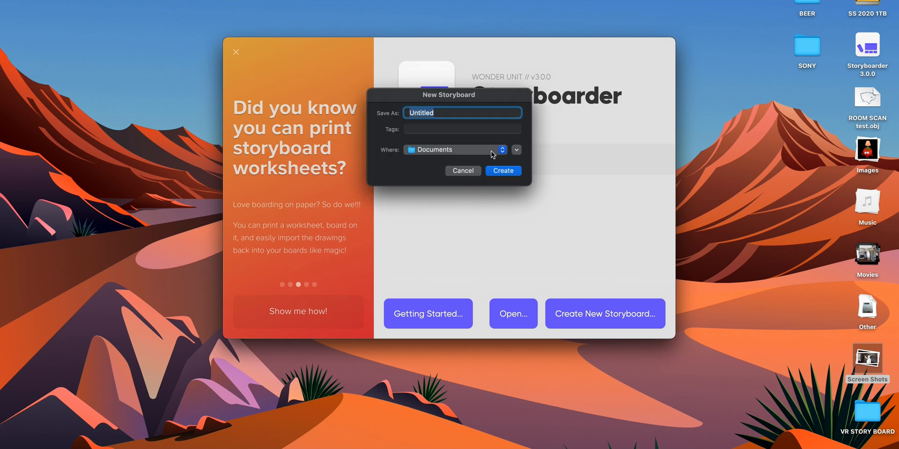
{"action": "left_click", "coordinate": [503, 171]}
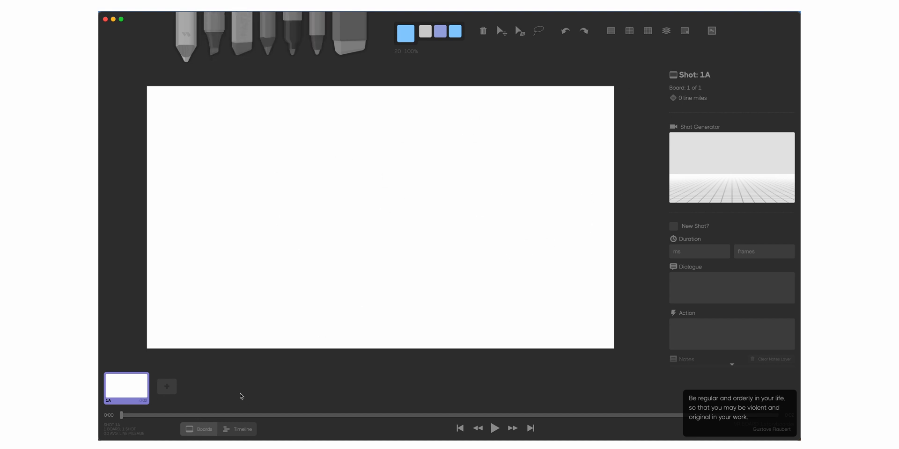
{"action": "mouse_move", "coordinate": [505, 389]}
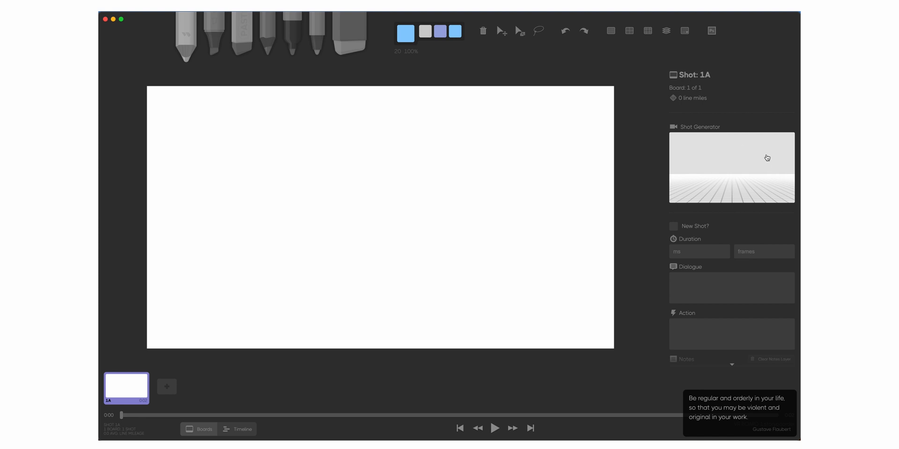
{"action": "mouse_move", "coordinate": [750, 169]}
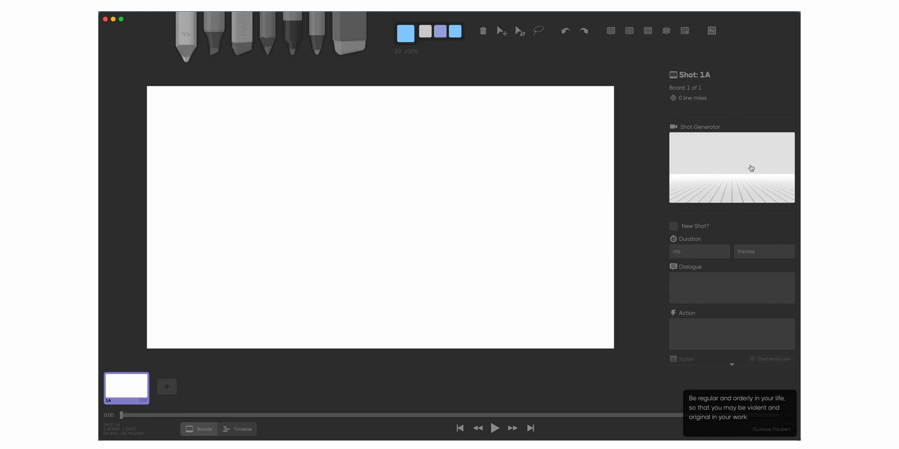
{"action": "mouse_move", "coordinate": [732, 171]}
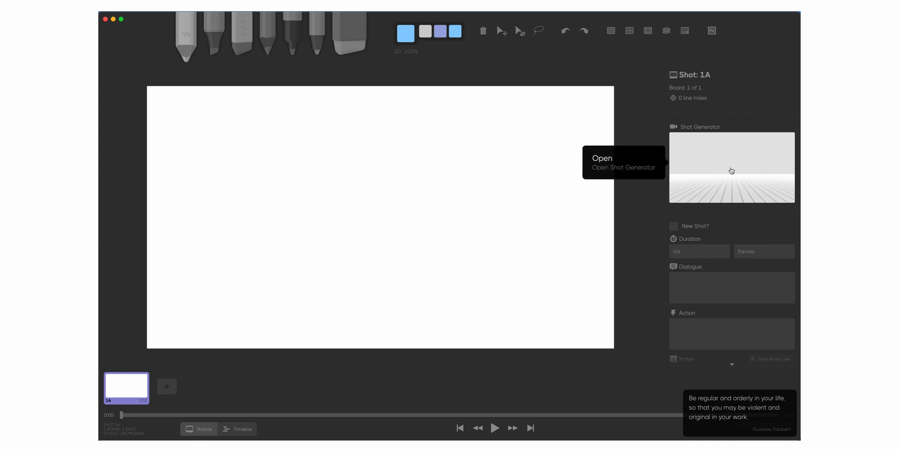
Step: Enter the Shot Generator for board 1A and widen the lens to 33.82mm with the camera at 0.90 m
{"action": "left_click", "coordinate": [730, 169]}
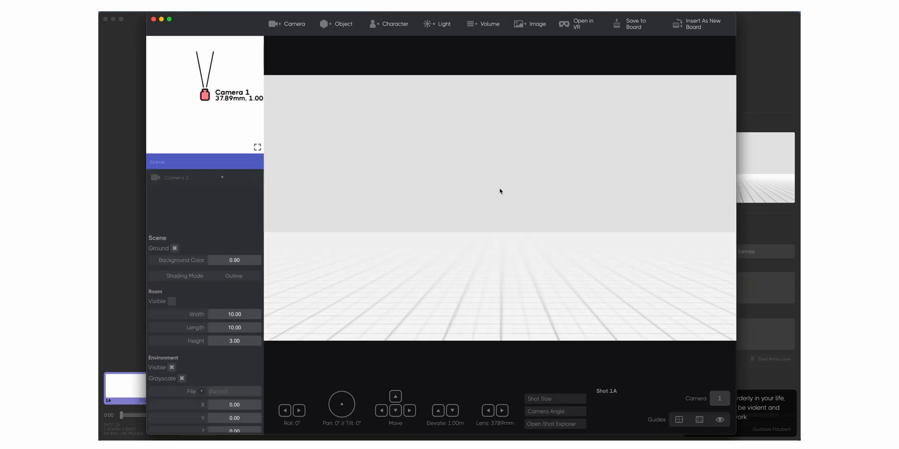
{"action": "mouse_move", "coordinate": [217, 67]}
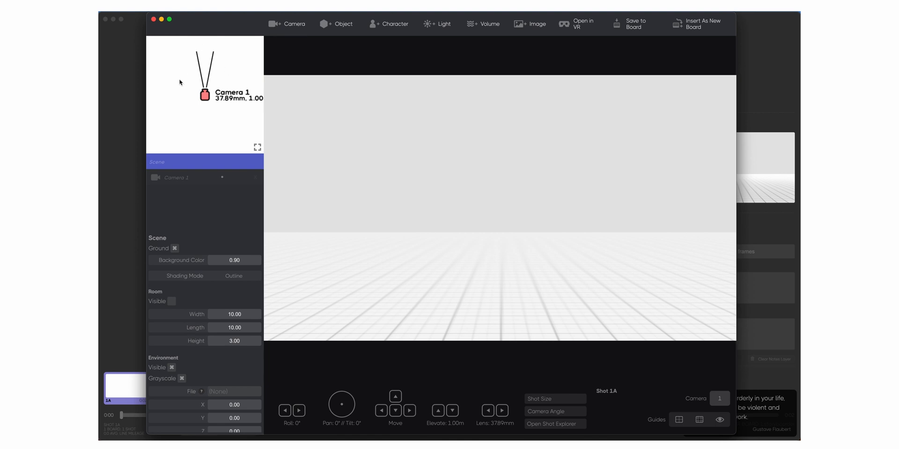
{"action": "mouse_move", "coordinate": [221, 107]}
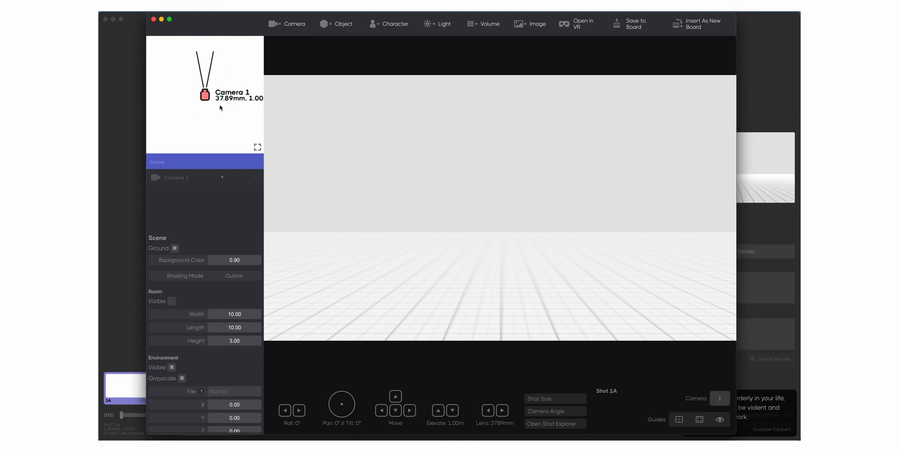
{"action": "mouse_move", "coordinate": [608, 310]}
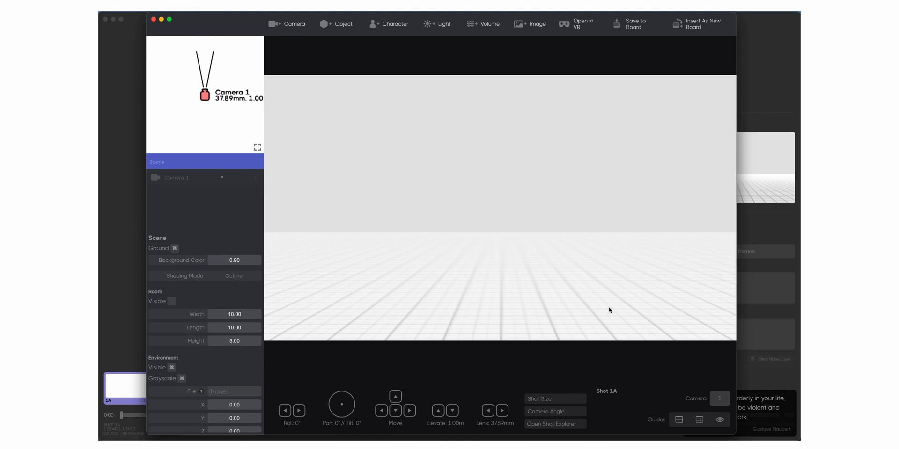
{"action": "mouse_move", "coordinate": [592, 224]}
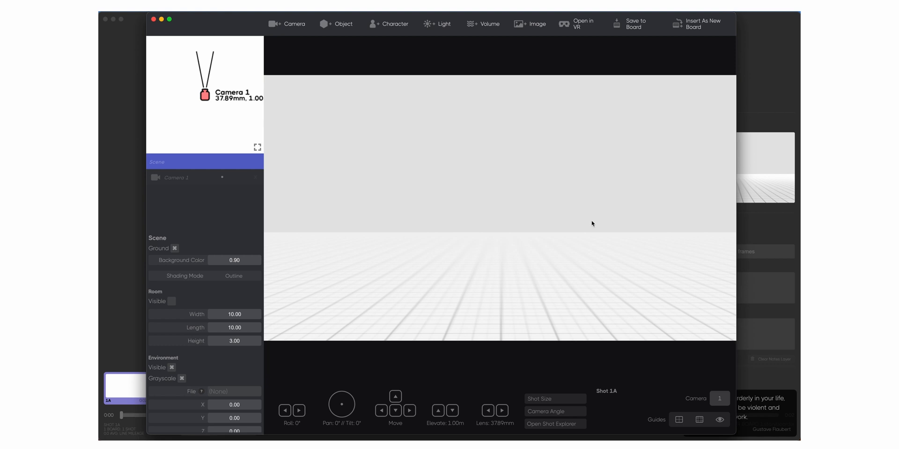
{"action": "mouse_move", "coordinate": [515, 245]}
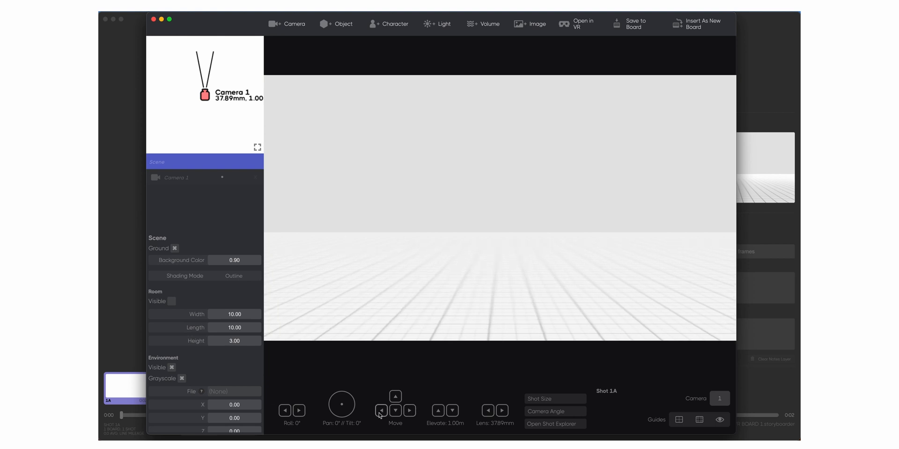
{"action": "left_click", "coordinate": [487, 411]}
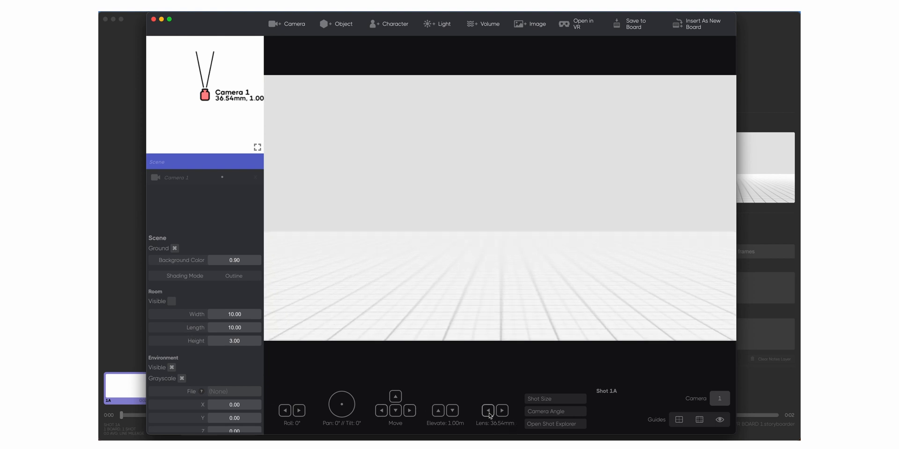
{"action": "left_click", "coordinate": [487, 410]}
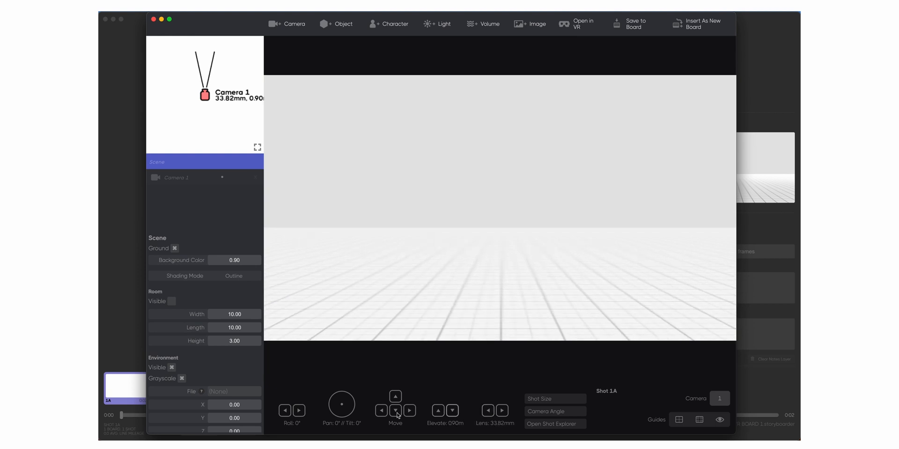
{"action": "left_click", "coordinate": [395, 411]}
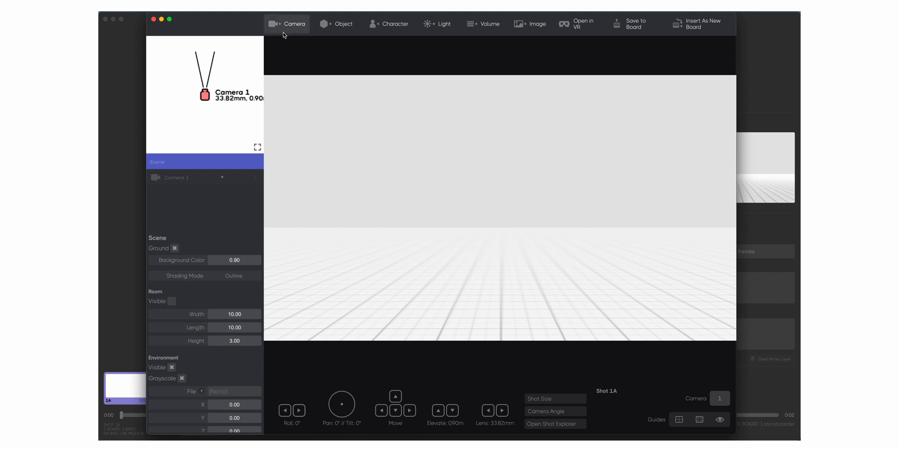
Step: Add an adult male character and a light to the Shot Generator scene
{"action": "left_click", "coordinate": [394, 24]}
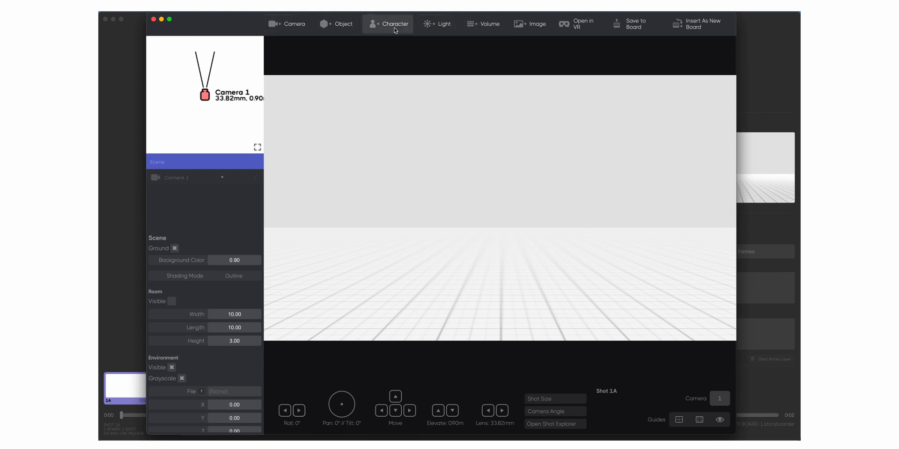
{"action": "left_click", "coordinate": [393, 24]}
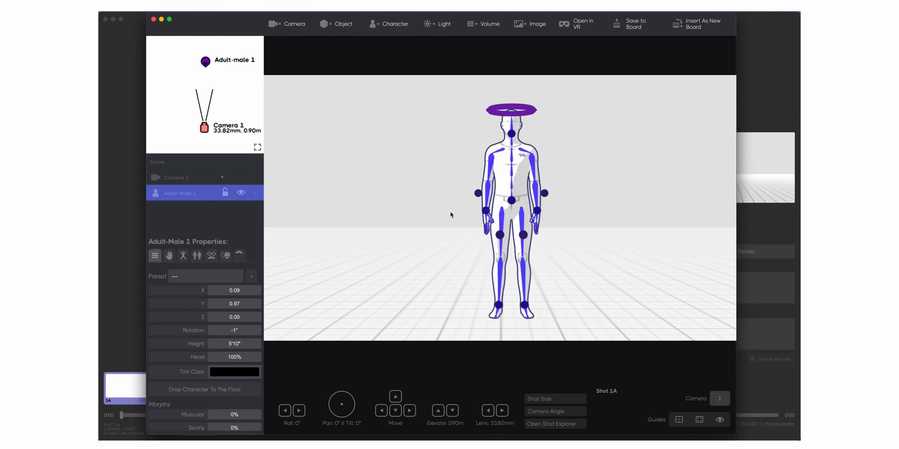
{"action": "left_click", "coordinate": [439, 23]}
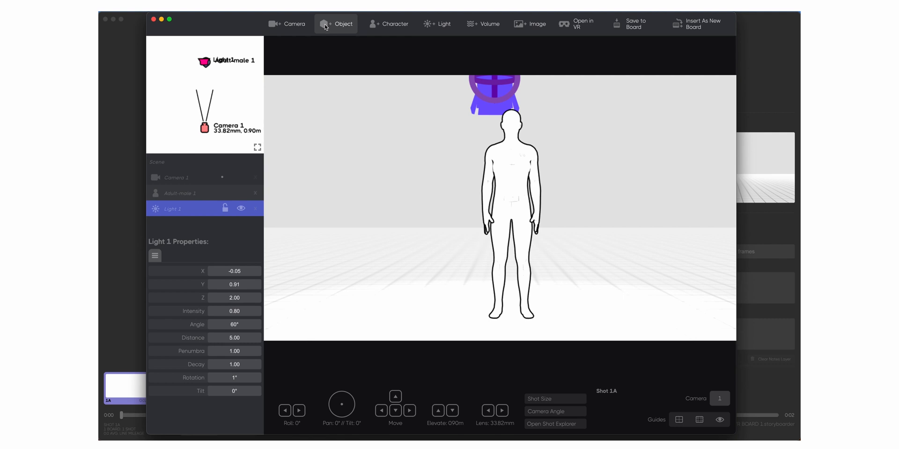
Step: Add a box object and replace it with OFFICESCAN.glb from the VR STORY BOARD folder
{"action": "left_click", "coordinate": [336, 24]}
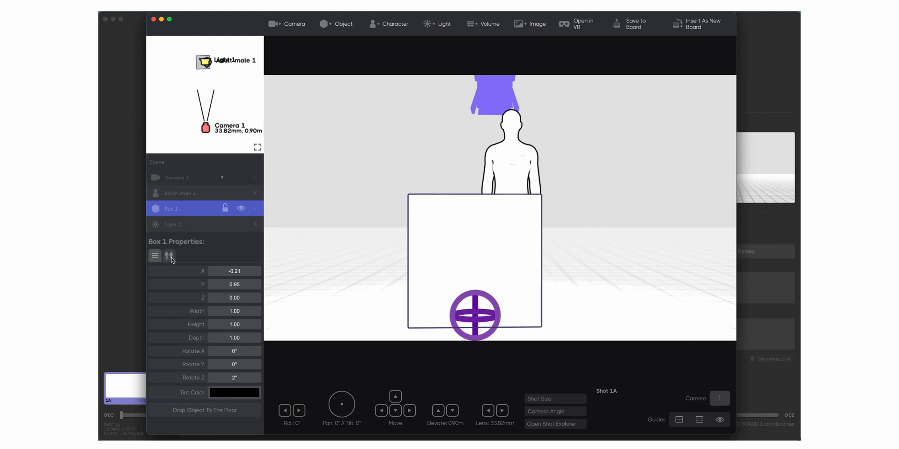
{"action": "left_click", "coordinate": [169, 256]}
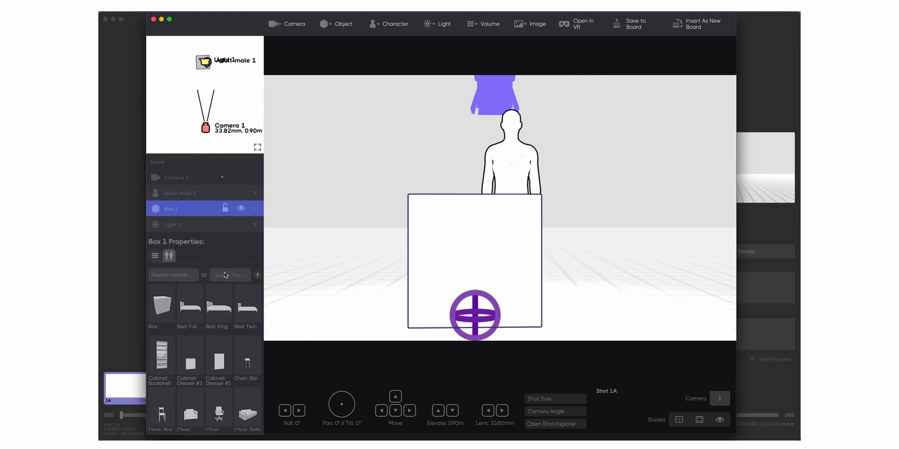
{"action": "left_click", "coordinate": [230, 275]}
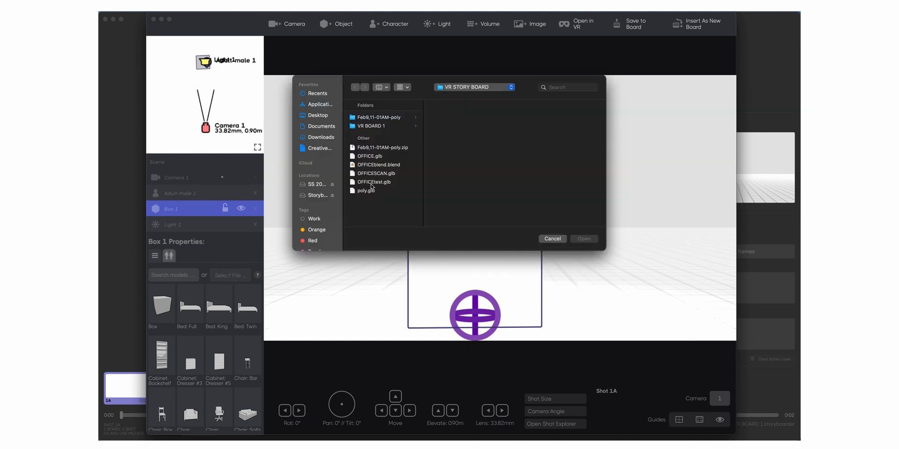
{"action": "mouse_move", "coordinate": [386, 193]}
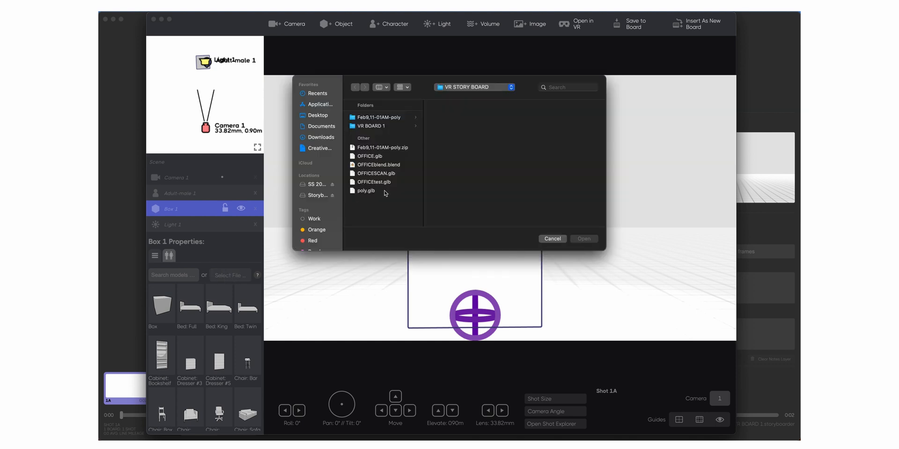
{"action": "left_click", "coordinate": [371, 125]}
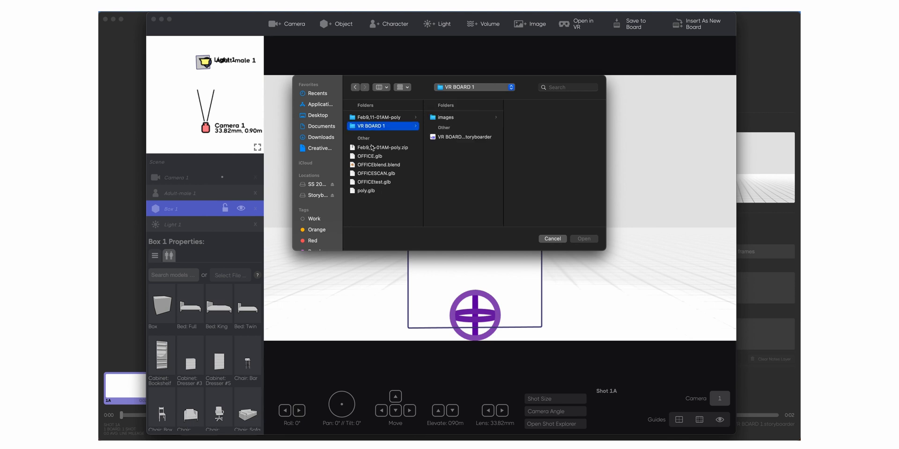
{"action": "left_click", "coordinate": [375, 174]}
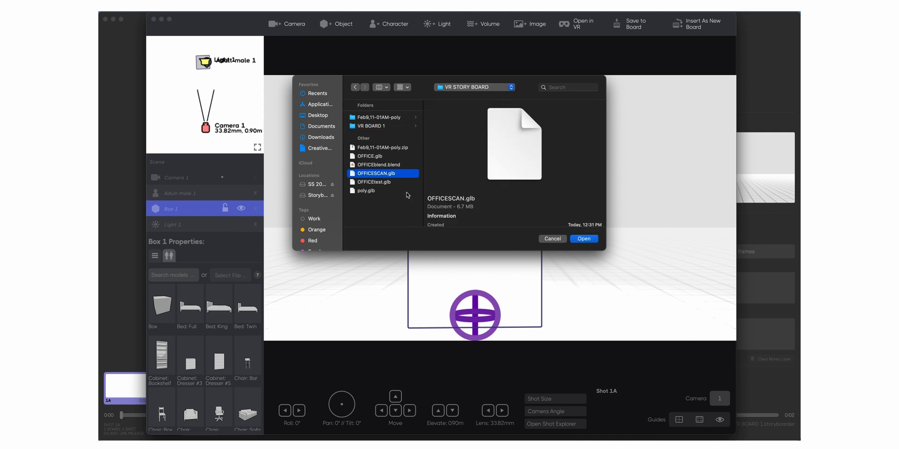
{"action": "left_click", "coordinate": [584, 239]}
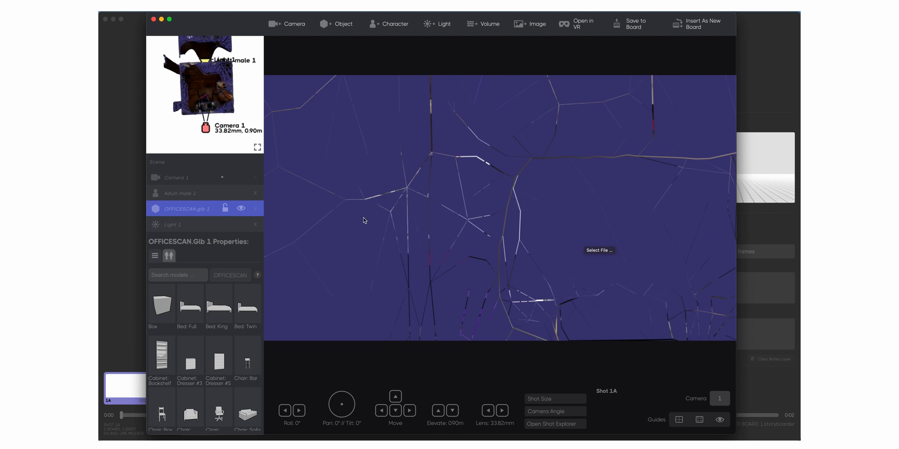
{"action": "mouse_move", "coordinate": [206, 249]}
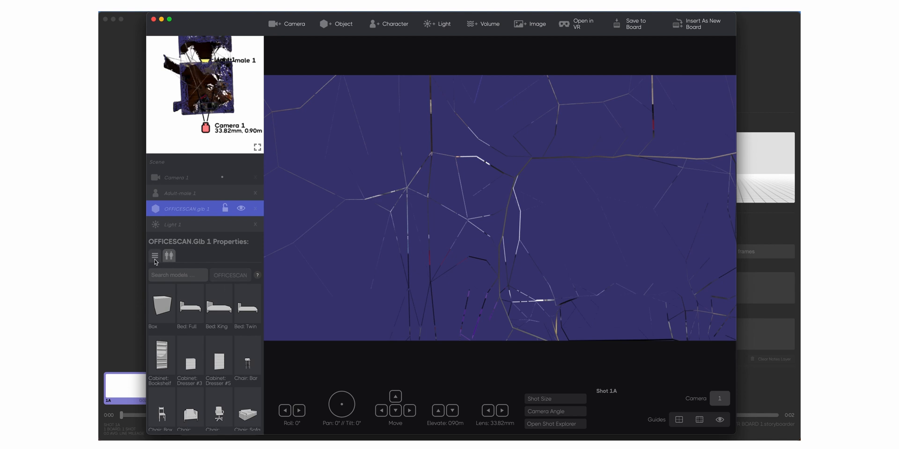
Step: Show the OFFICESCAN.glb model's position, size and rotation settings in the Properties panel
{"action": "left_click", "coordinate": [154, 256]}
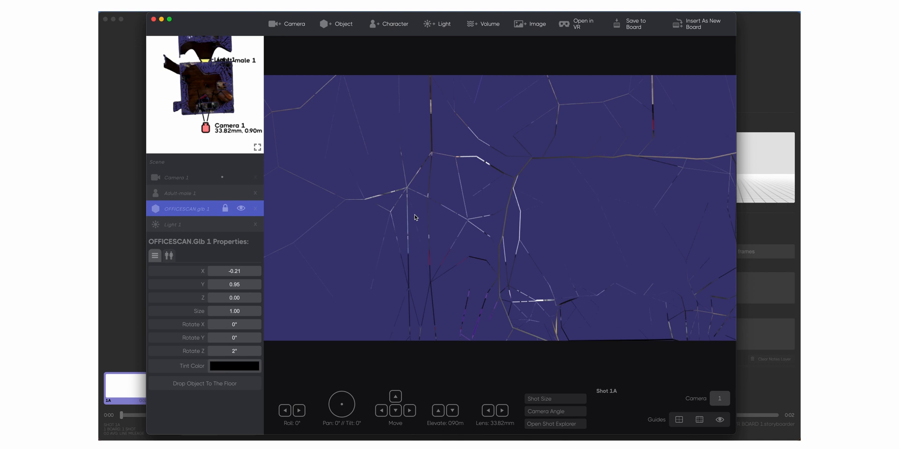
Step: Move the camera back, sideways, then forward so it views the office interior and standing figure
{"action": "left_click", "coordinate": [395, 410]}
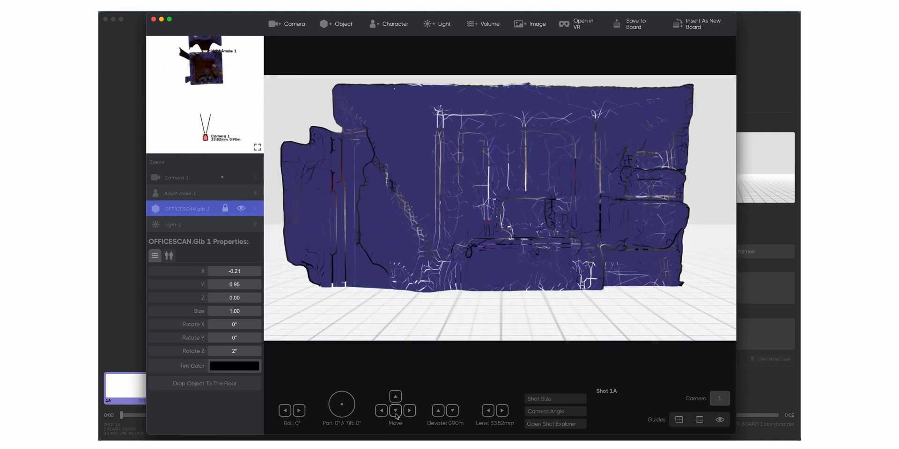
{"action": "left_click", "coordinate": [409, 410]}
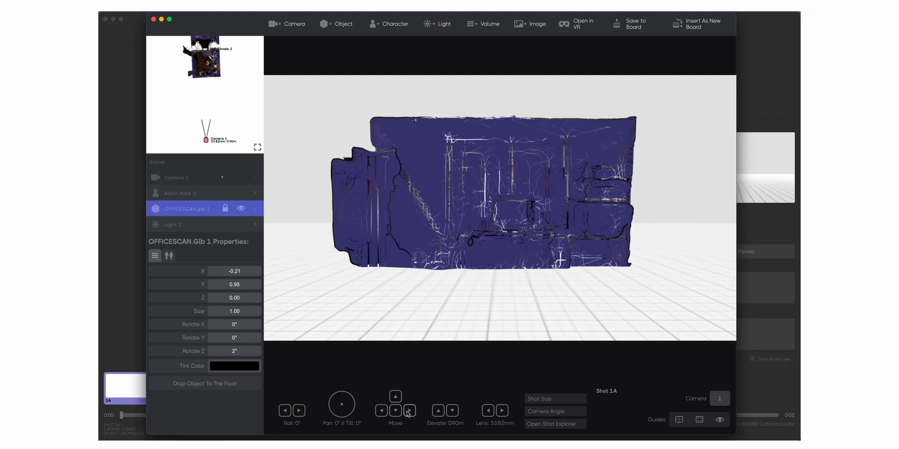
{"action": "left_click", "coordinate": [379, 411]}
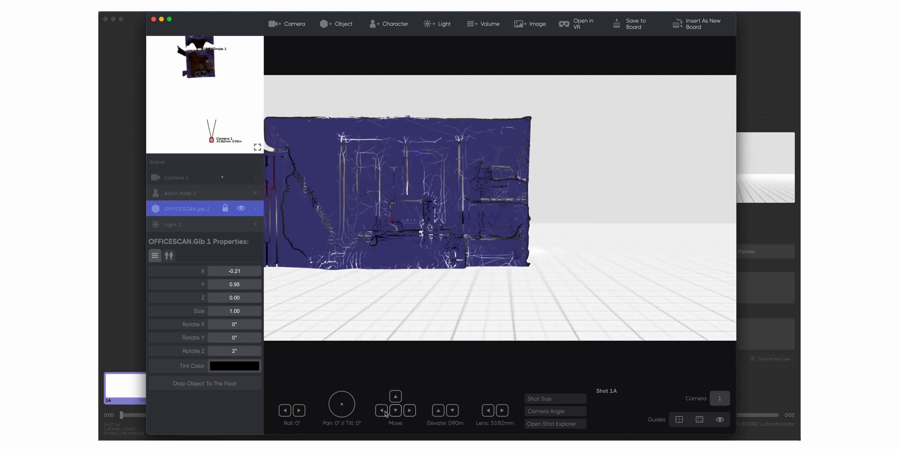
{"action": "left_click", "coordinate": [381, 410]}
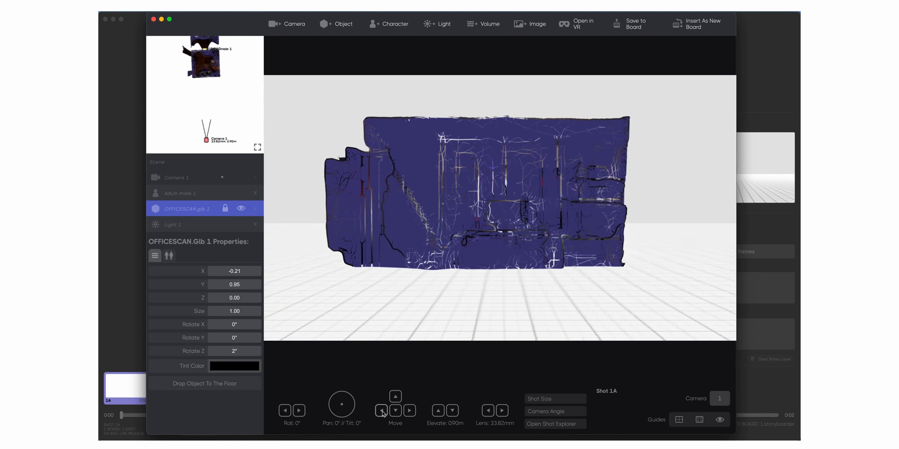
{"action": "left_click", "coordinate": [395, 396]}
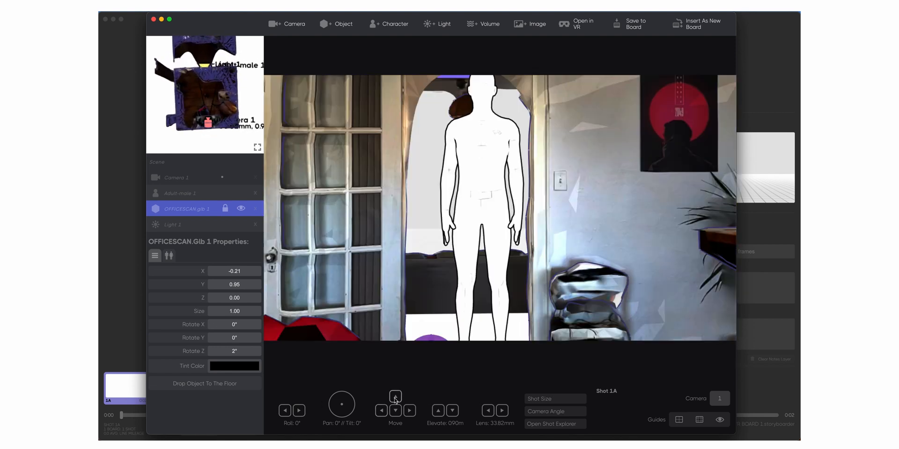
Step: Push the camera forward, raise it to 1.20 m, and select the light above the figure
{"action": "left_click", "coordinate": [395, 397]}
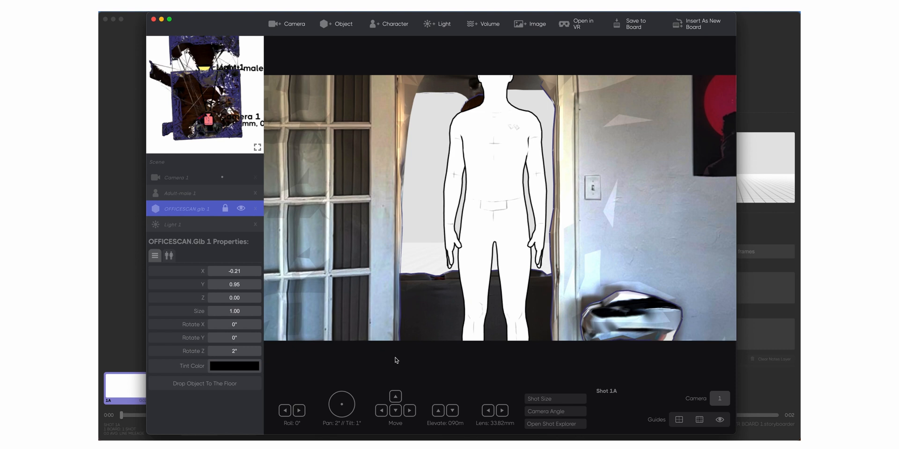
{"action": "left_click", "coordinate": [438, 410]}
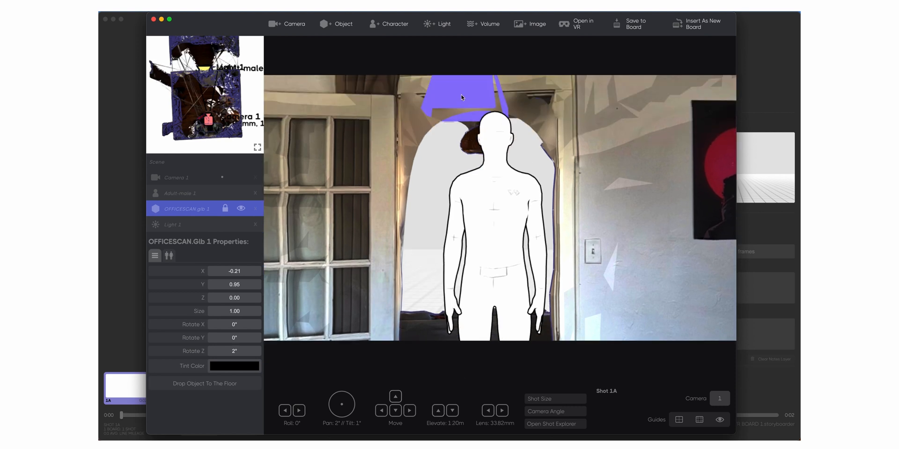
{"action": "left_click", "coordinate": [173, 225]}
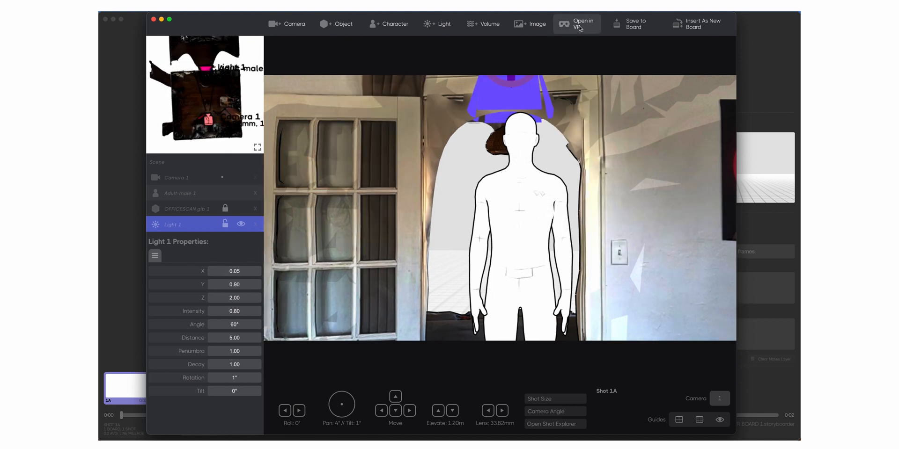
Step: Activate Open in VR and show the link for viewing the shot in a VR browser
{"action": "left_click", "coordinate": [577, 23]}
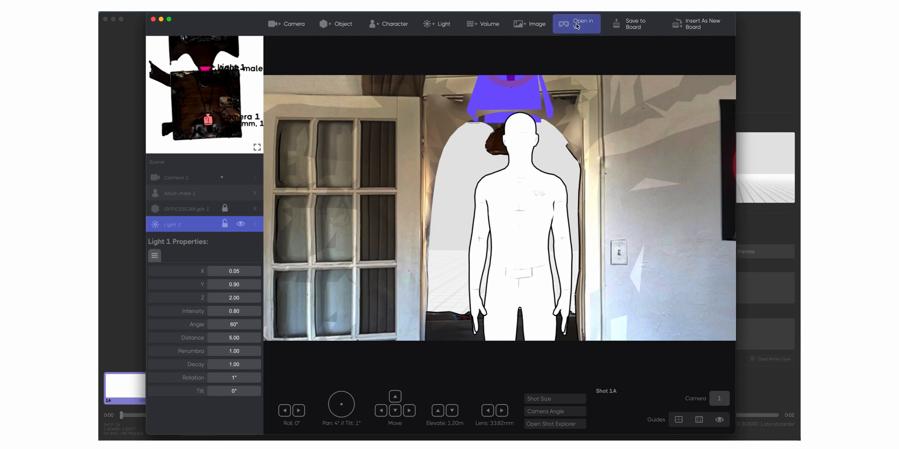
{"action": "left_click", "coordinate": [577, 25]}
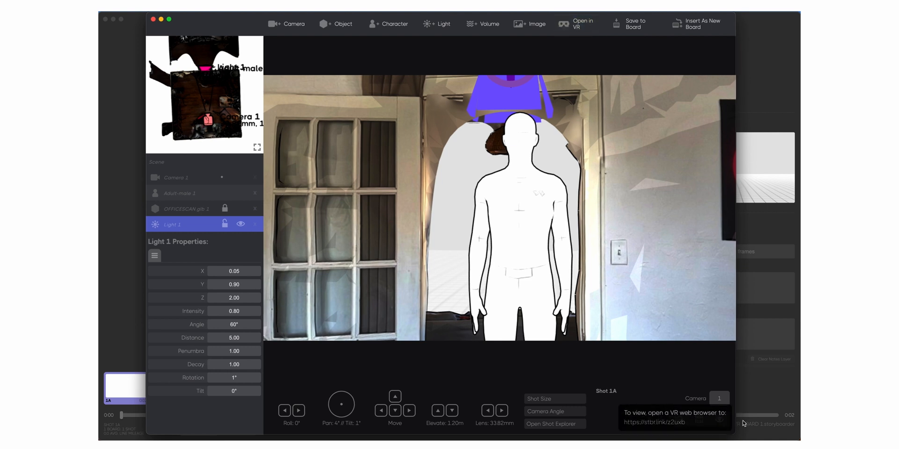
{"action": "mouse_move", "coordinate": [665, 429]}
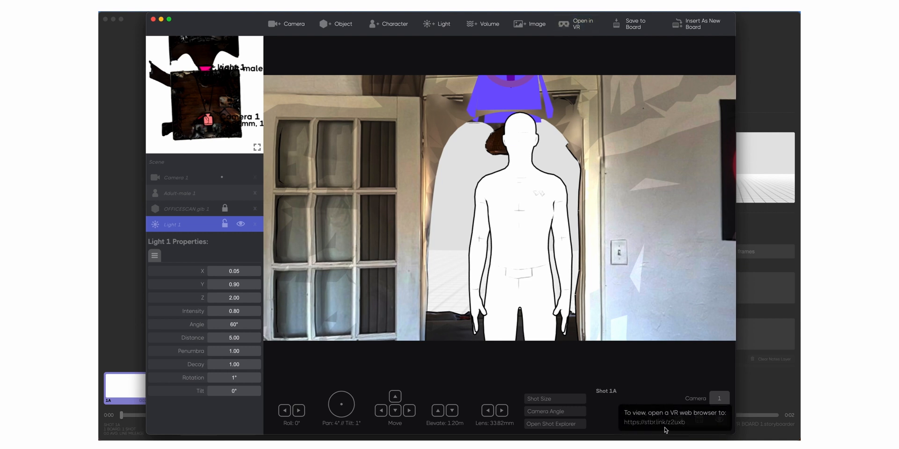
{"action": "mouse_move", "coordinate": [656, 425]}
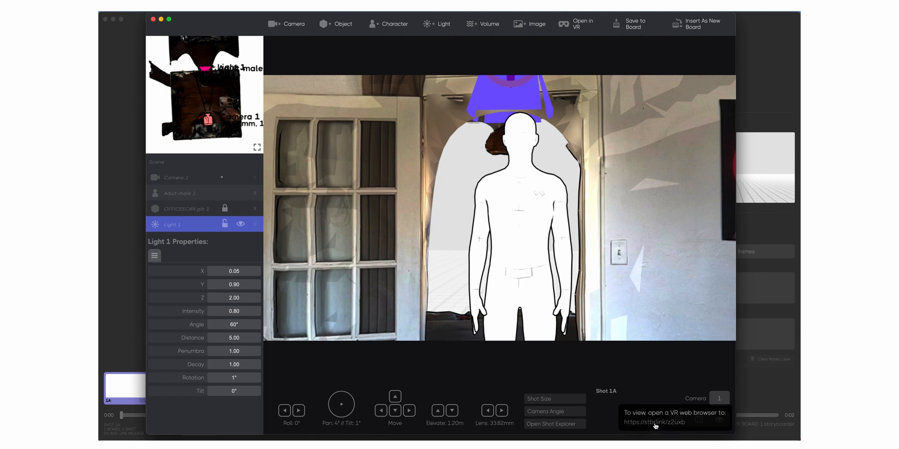
{"action": "mouse_move", "coordinate": [685, 424]}
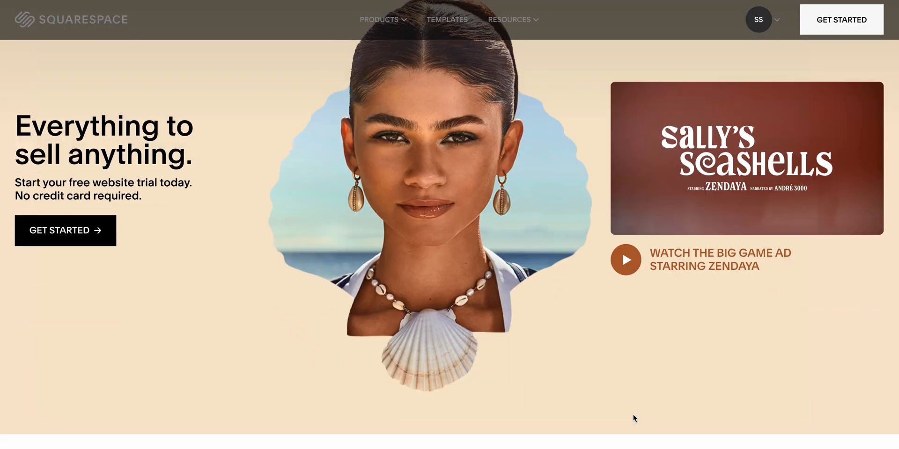
Step: Scroll through Squarespace portfolio templates, an example LUTs store page, and homepage feature sections
{"action": "scroll", "scroll_direction": "down", "scroll_amount": 3}
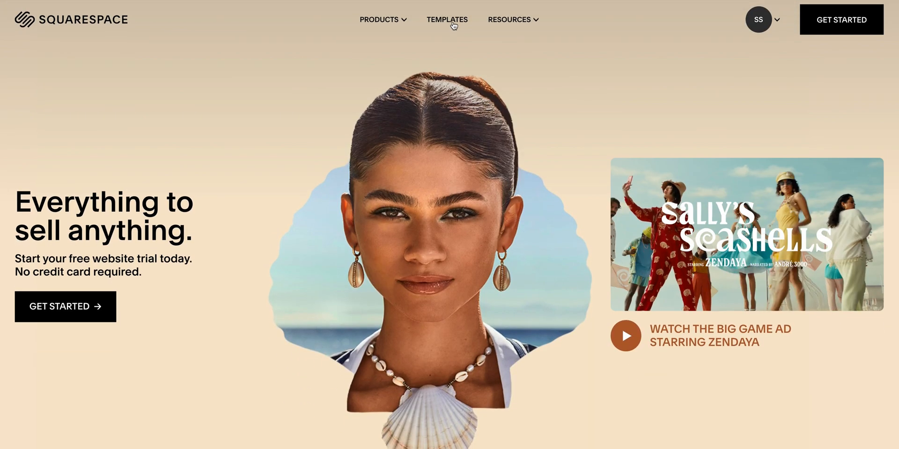
{"action": "left_click", "coordinate": [448, 19]}
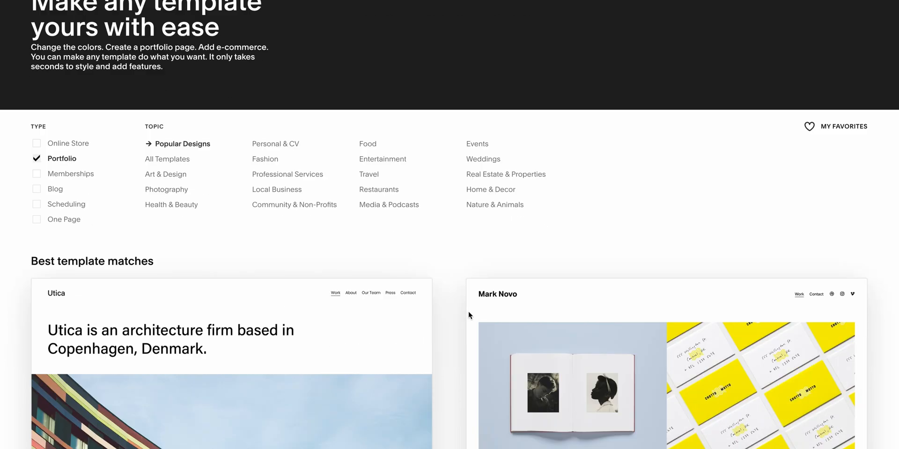
{"action": "scroll", "scroll_direction": "down", "scroll_amount": 3}
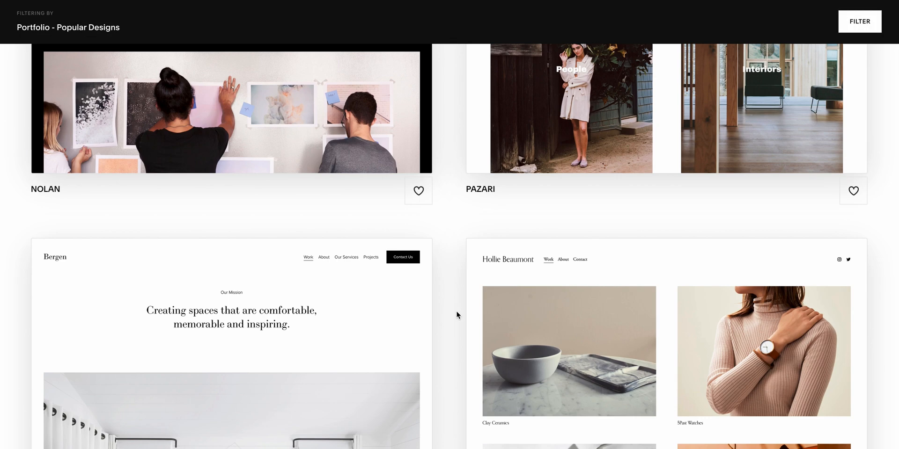
{"action": "scroll", "scroll_direction": "down", "scroll_amount": 3}
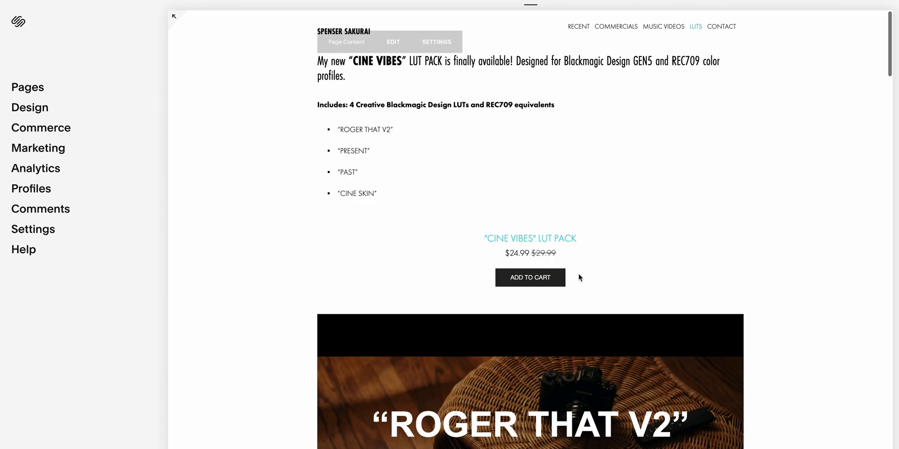
{"action": "scroll", "scroll_direction": "down", "scroll_amount": 3}
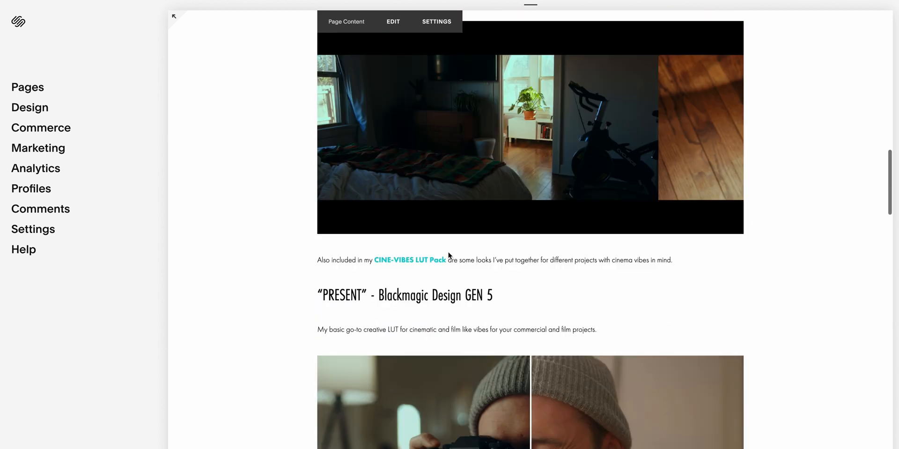
{"action": "scroll", "scroll_direction": "down", "scroll_amount": 3}
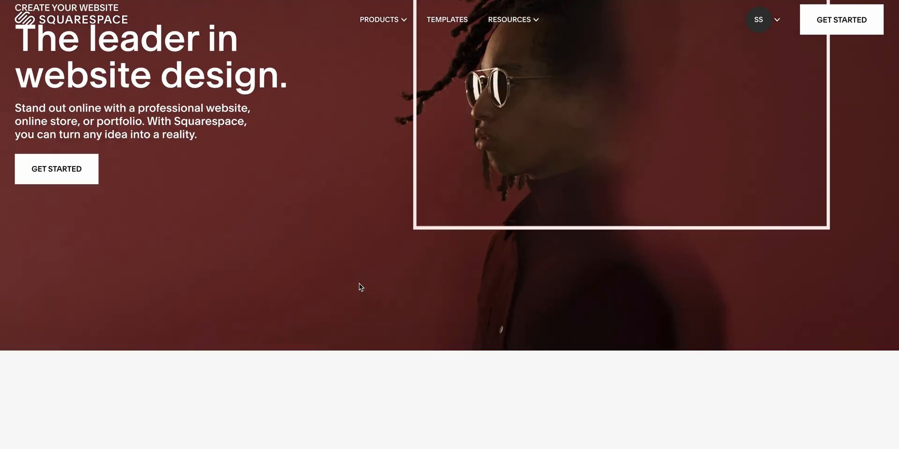
{"action": "scroll", "scroll_direction": "down", "scroll_amount": 3}
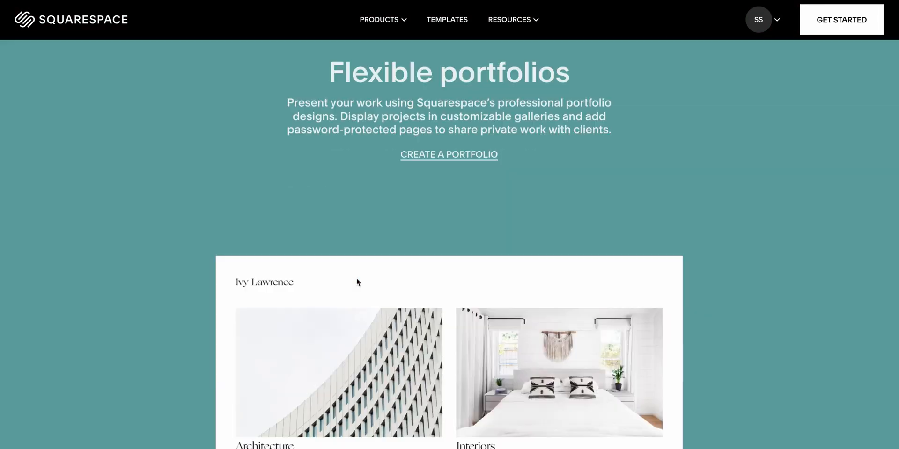
{"action": "scroll", "scroll_direction": "down", "scroll_amount": 3}
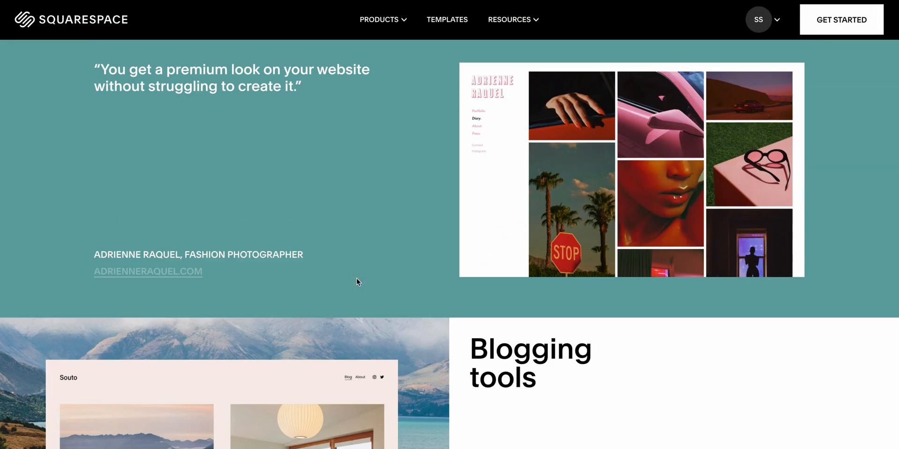
{"action": "scroll", "scroll_direction": "down", "scroll_amount": 3}
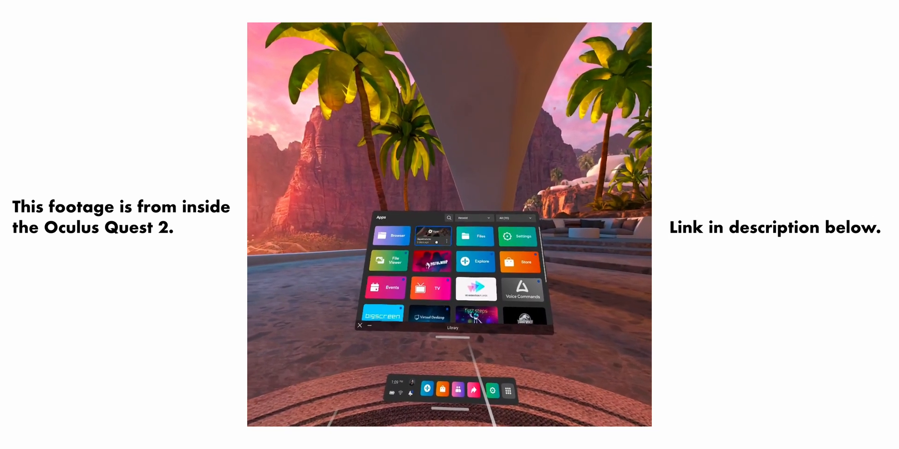
Step: Bring up the Apps library panel in the Quest home environment
{"action": "left_click", "coordinate": [392, 236]}
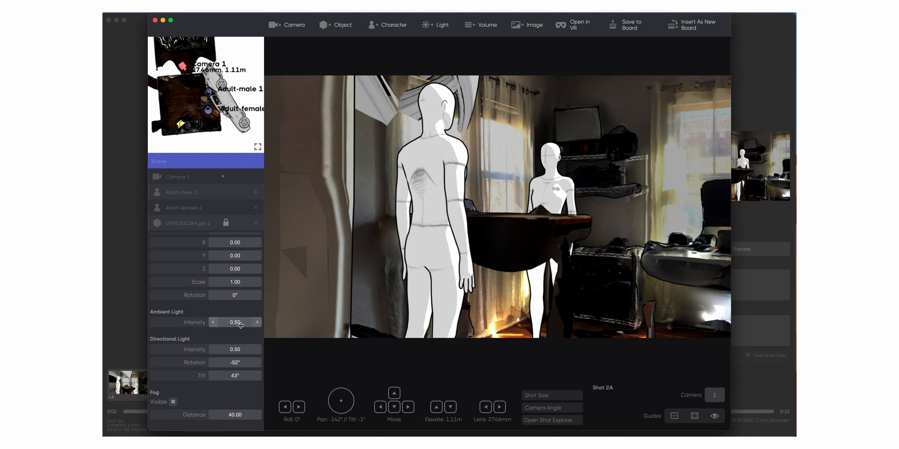
{"action": "mouse_move", "coordinate": [269, 305]}
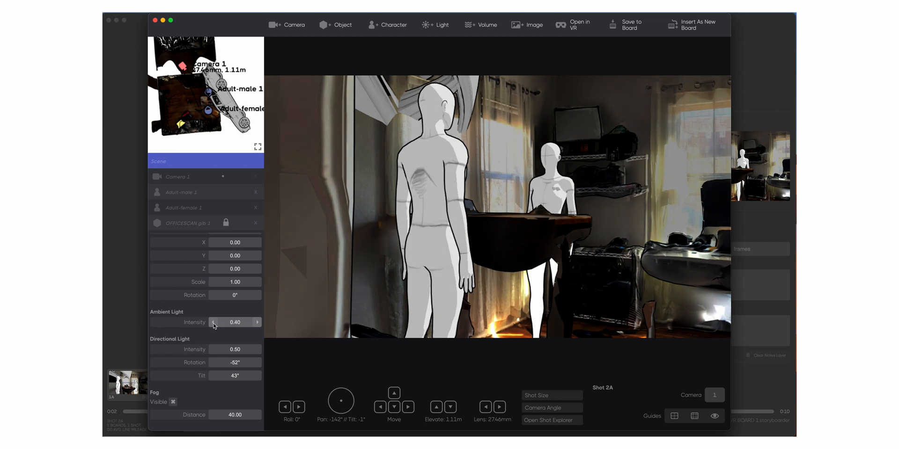
Step: Drag the Ambient Light Intensity slider down to 0.00
{"action": "left_click_drag", "start_coordinate": [230, 322], "coordinate": [215, 322]}
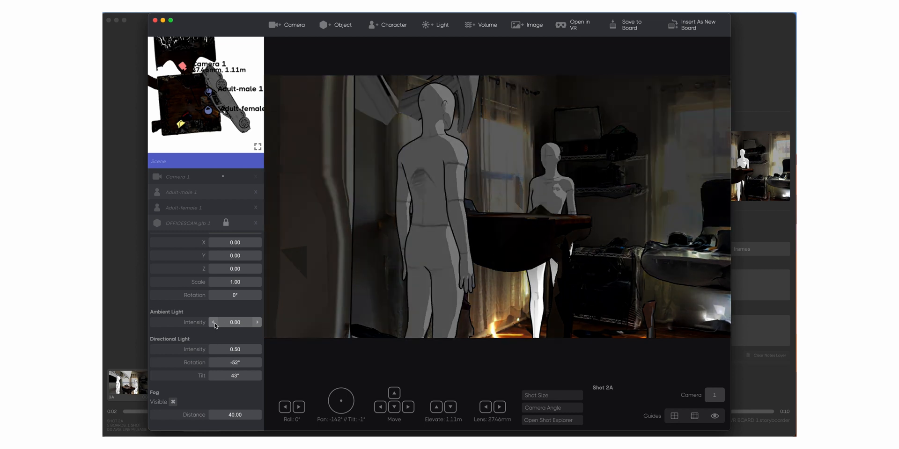
{"action": "mouse_move", "coordinate": [210, 339]}
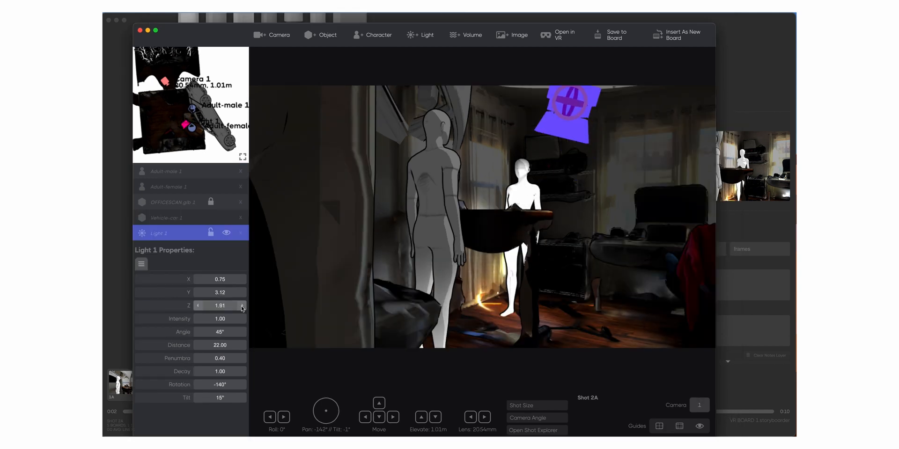
Step: Raise Light 1 toward the ceiling by adjusting its height in Light 1 Properties
{"action": "left_click", "coordinate": [243, 305]}
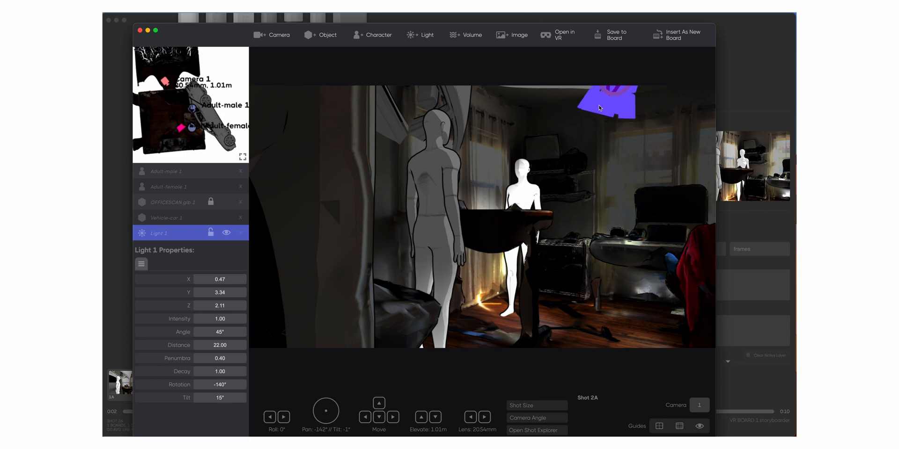
{"action": "left_click", "coordinate": [556, 34]}
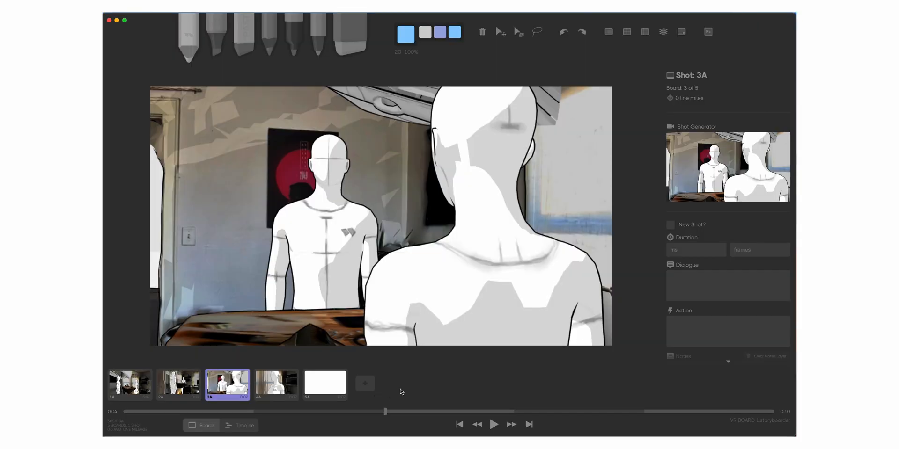
Step: Review boards 1A, 4A and 2A in turn from the thumbnail strip
{"action": "left_click", "coordinate": [129, 386]}
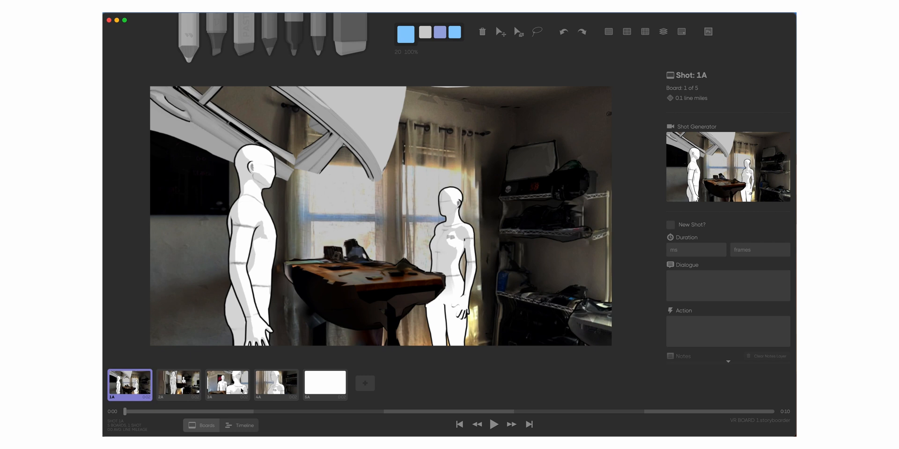
{"action": "left_click", "coordinate": [275, 384]}
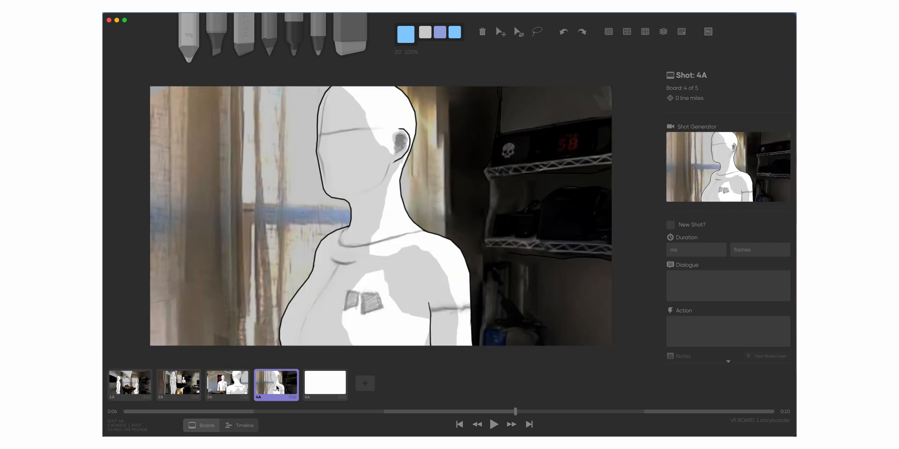
{"action": "left_click", "coordinate": [178, 385]}
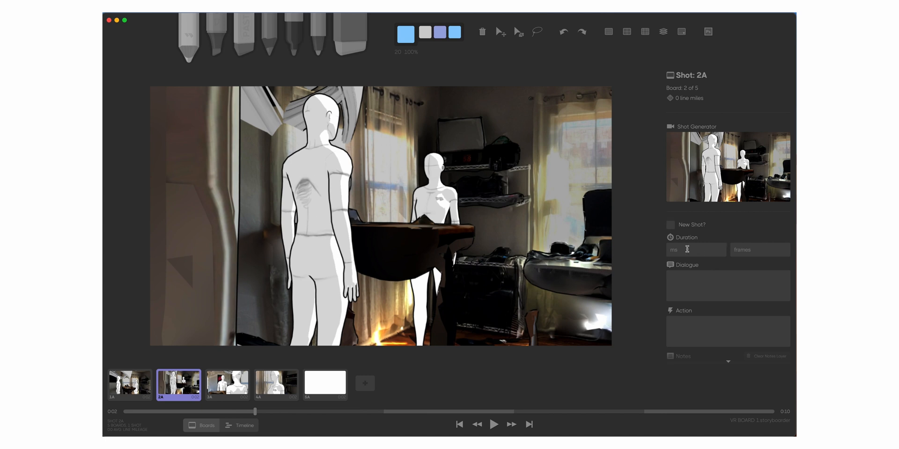
Step: Start the Dialogue field for shot 2A and reach the File menu's export options
{"action": "left_click", "coordinate": [727, 287]}
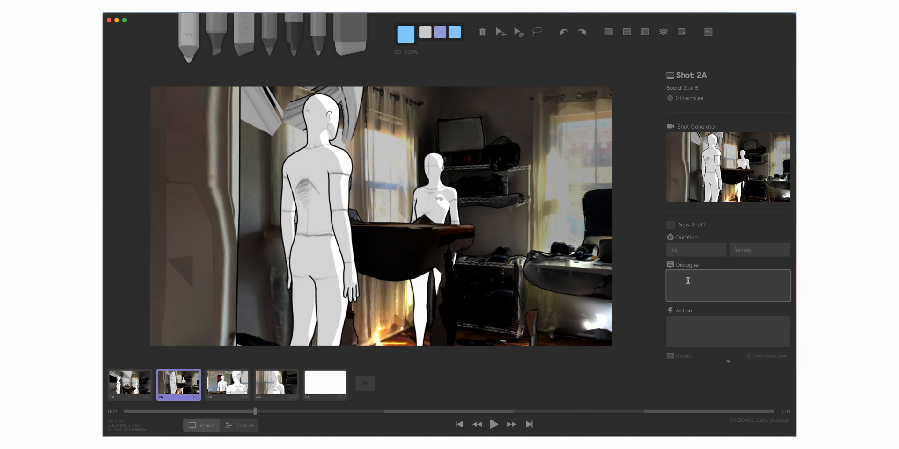
{"action": "scroll", "scroll_direction": "down", "scroll_amount": 3}
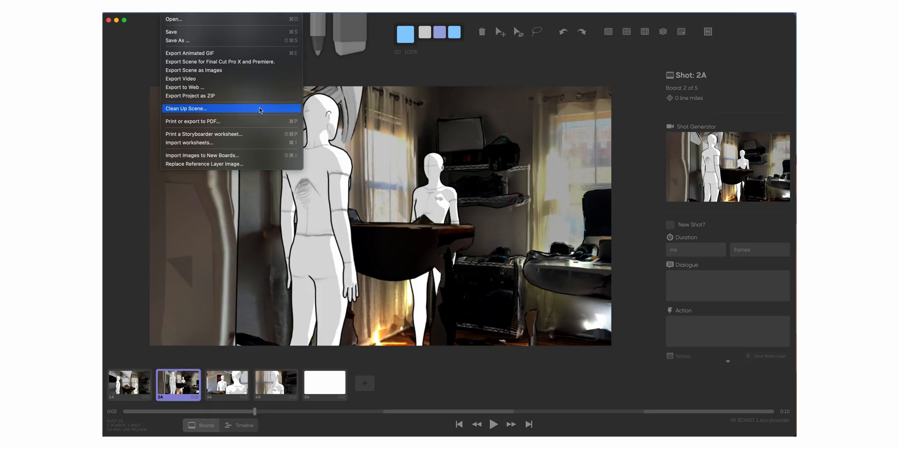
{"action": "mouse_move", "coordinate": [196, 53]}
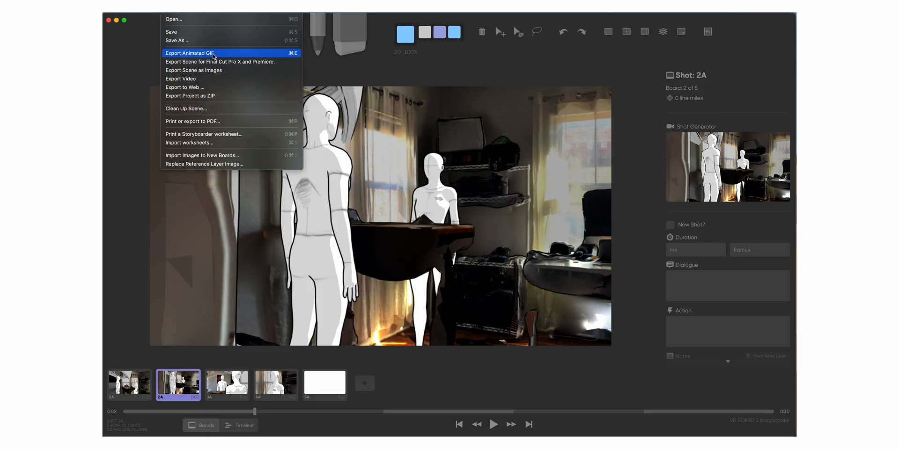
Step: Export the storyboard as an animated GIF and view its third frame
{"action": "left_click", "coordinate": [189, 52]}
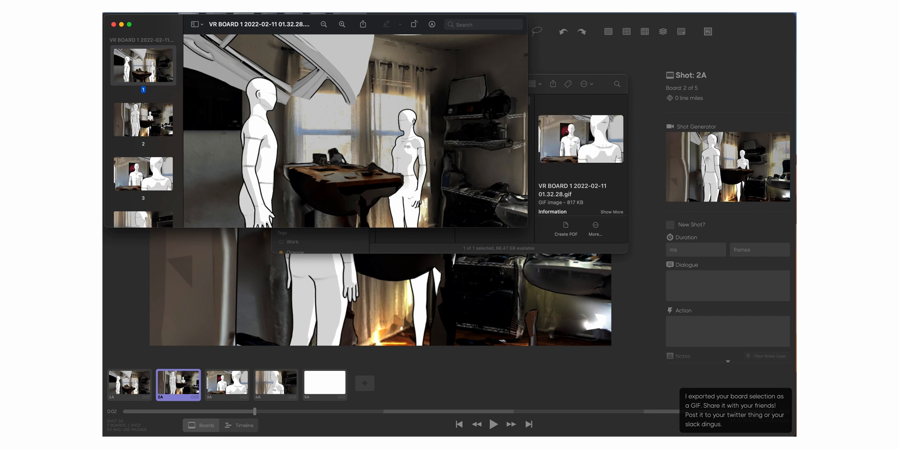
{"action": "left_click", "coordinate": [143, 174]}
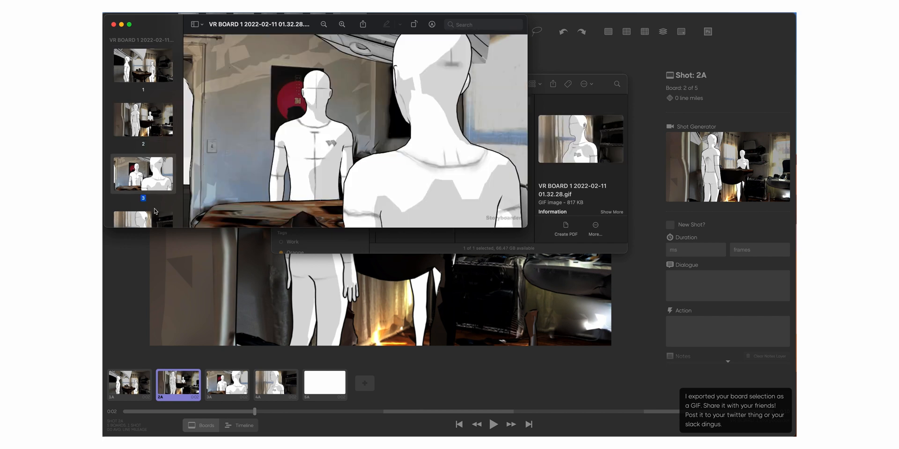